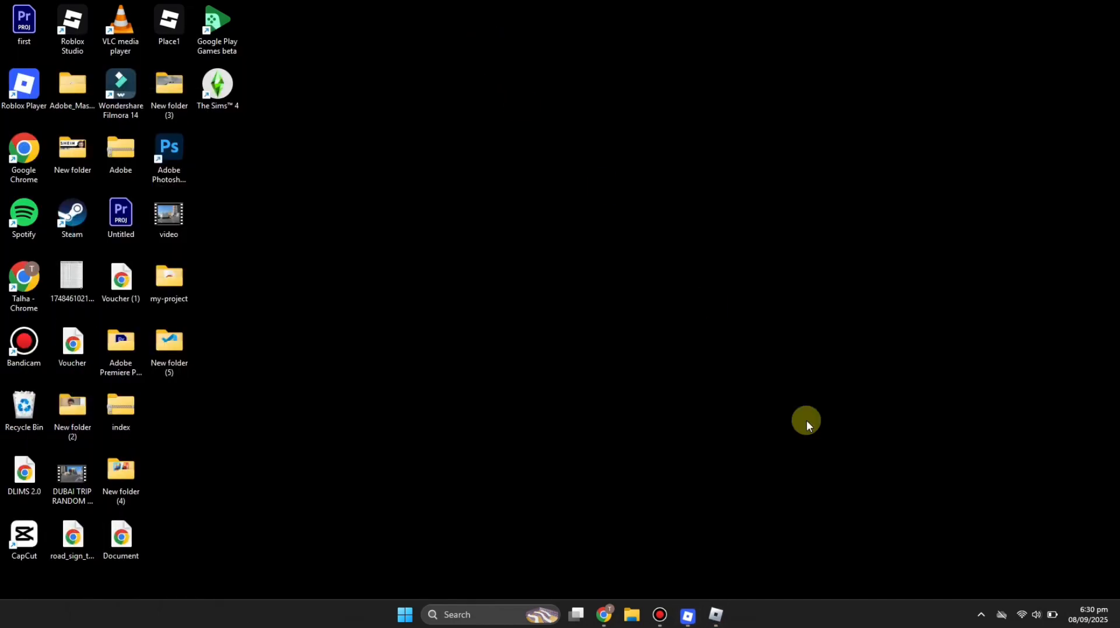
pyautogui.moveTo(747, 559)
pyautogui.write('roblox do')
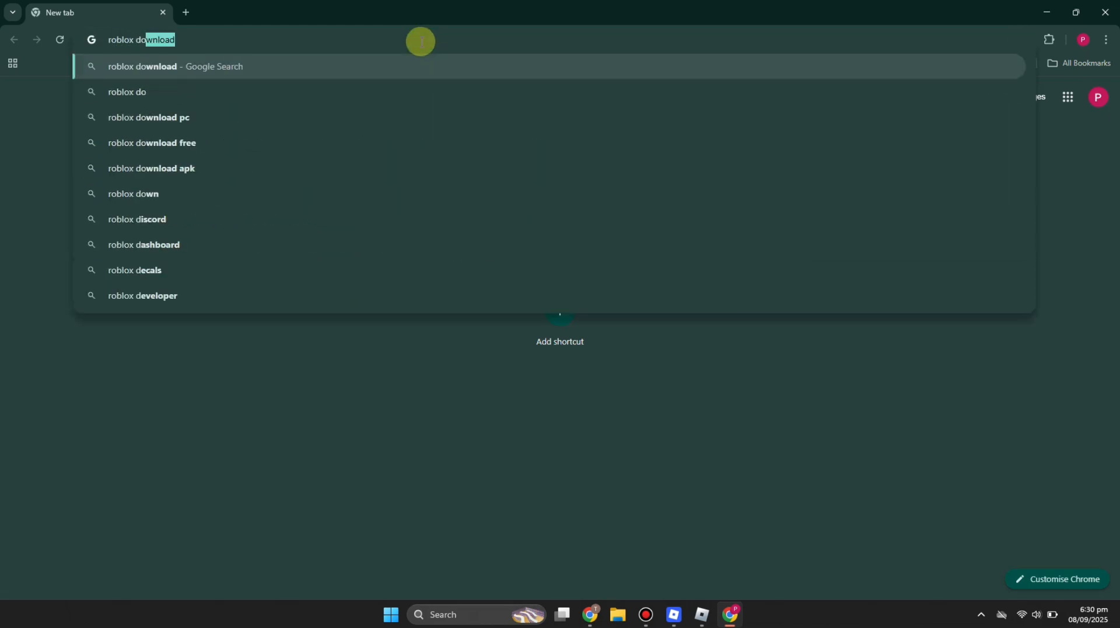
# Step: Search Google for 'roblox download' and open the official Download Roblox page on roblox.com
pyautogui.press('Return')
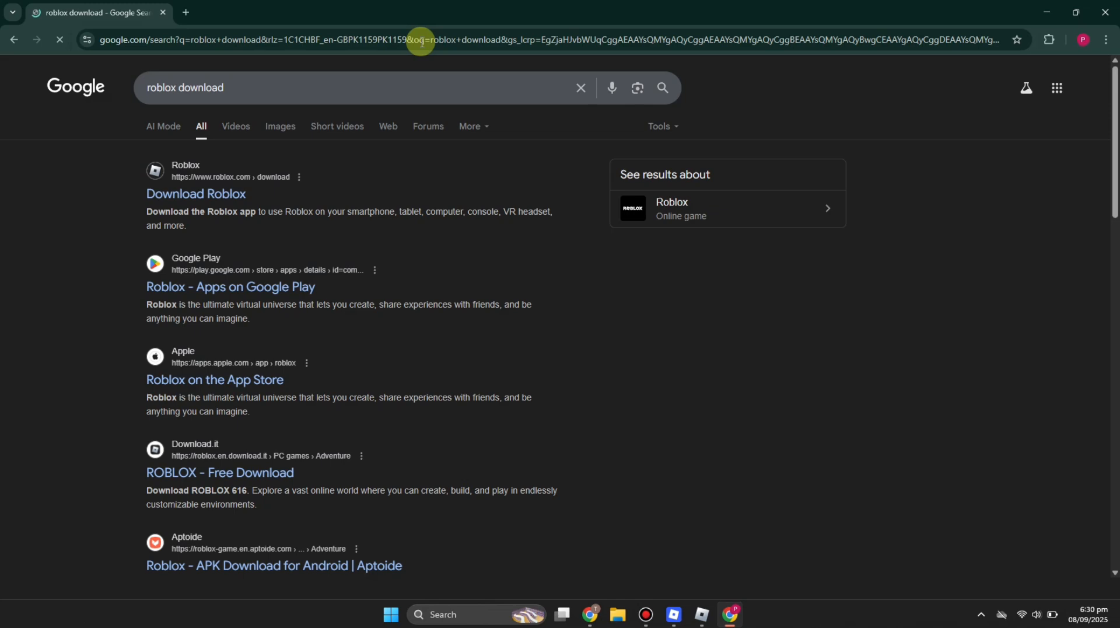
pyautogui.click(194, 193)
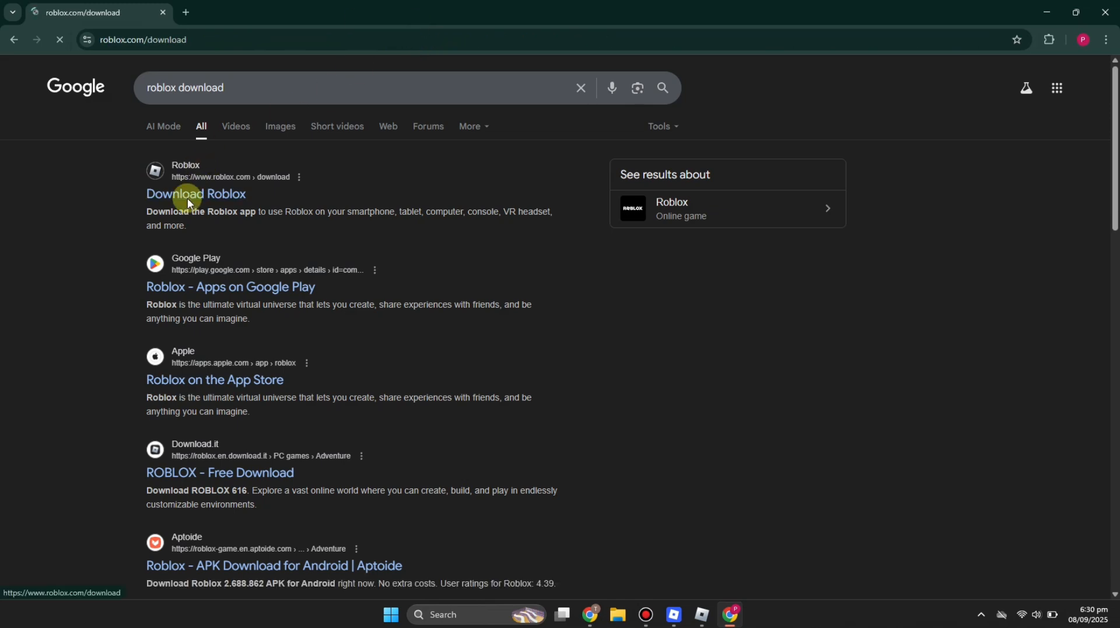
pyautogui.click(195, 194)
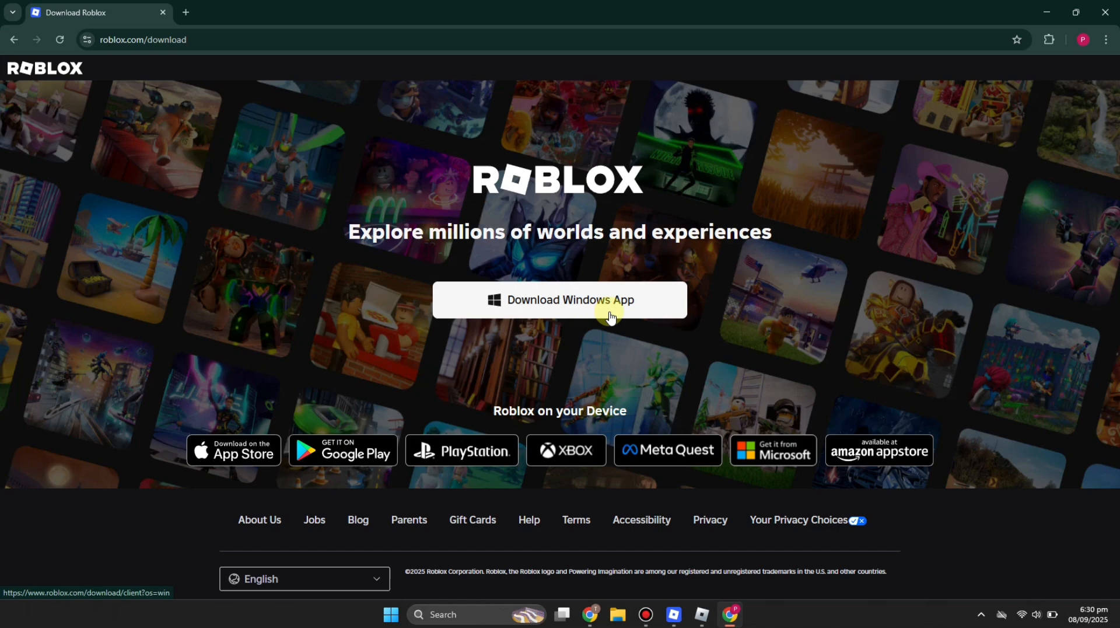
pyautogui.moveTo(599, 379)
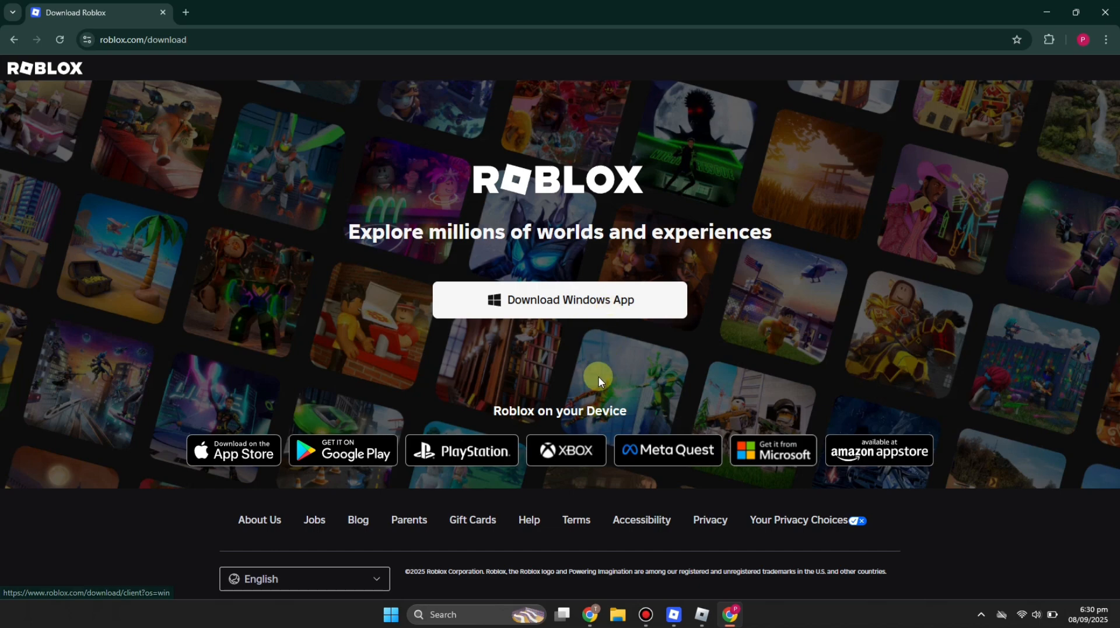
pyautogui.moveTo(691, 618)
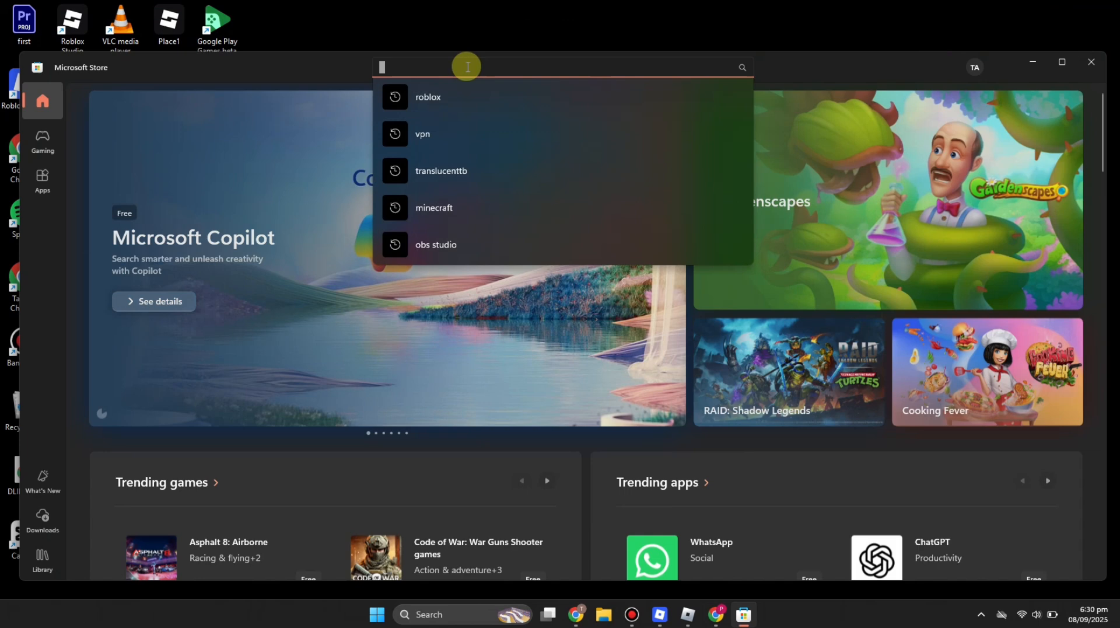
# Step: Search Microsoft Store for 'roblox' using the recent searches list
pyautogui.click(427, 97)
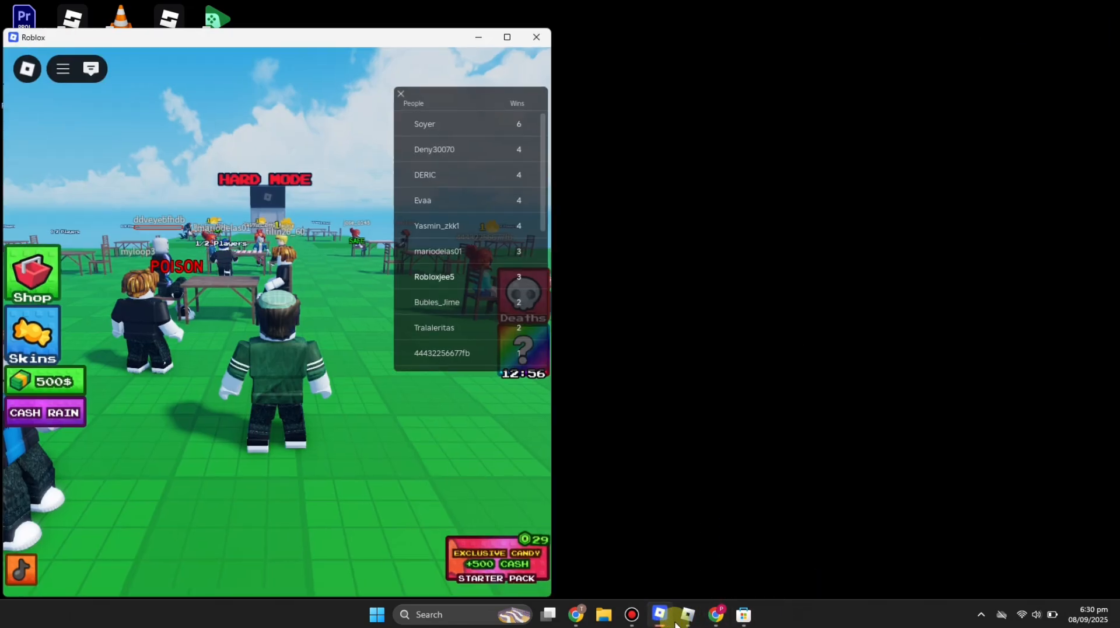
# Step: Bring up the second Roblox window from the taskbar and poison candy 19
pyautogui.click(686, 614)
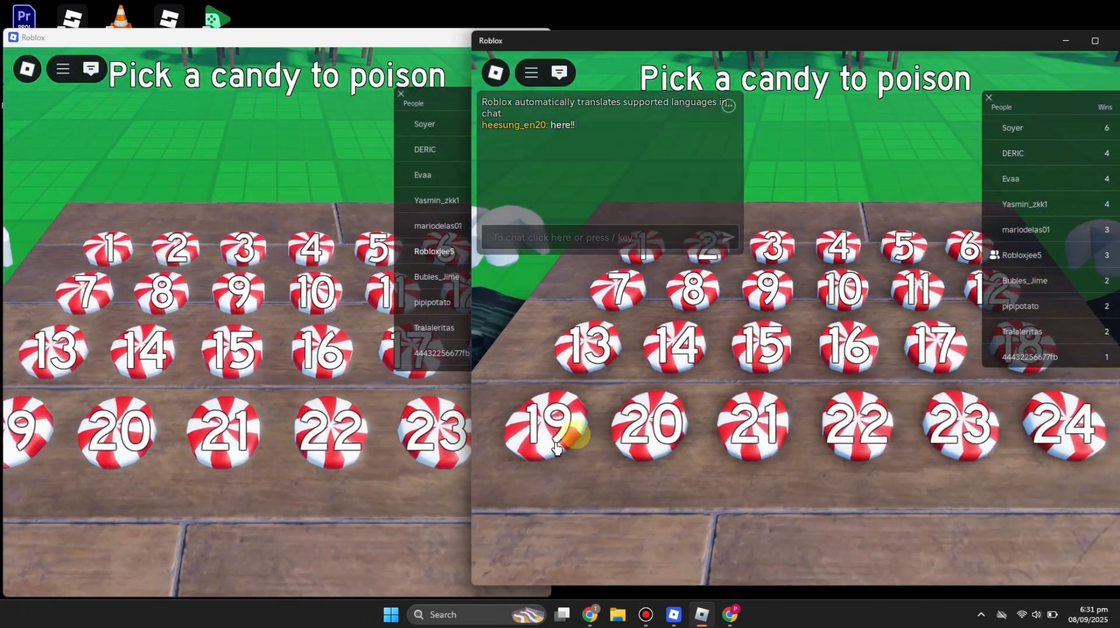
pyautogui.click(546, 424)
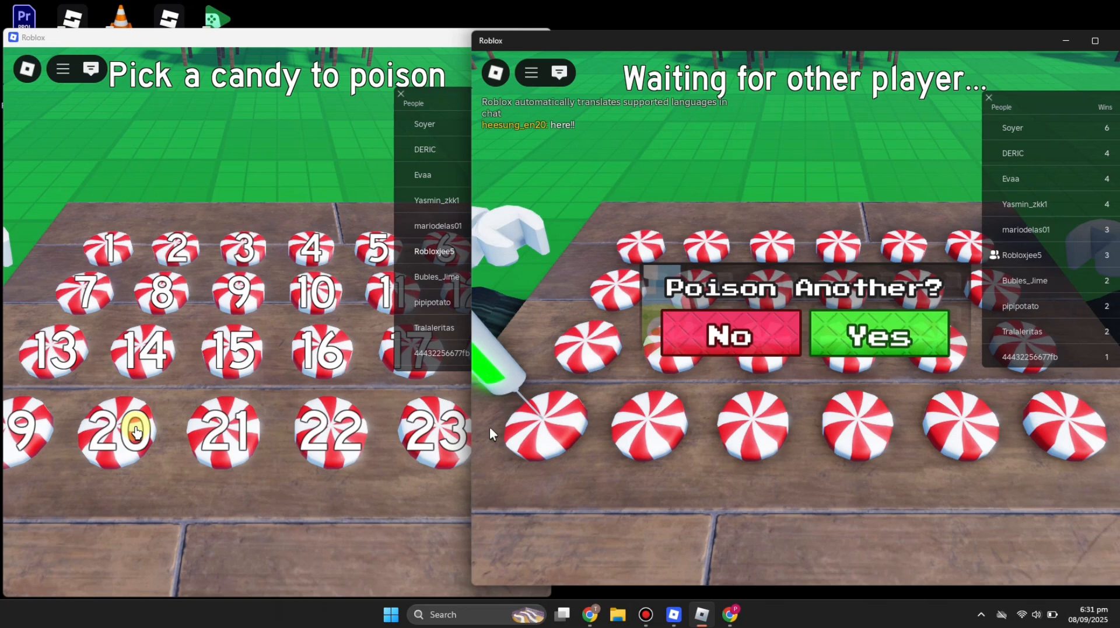